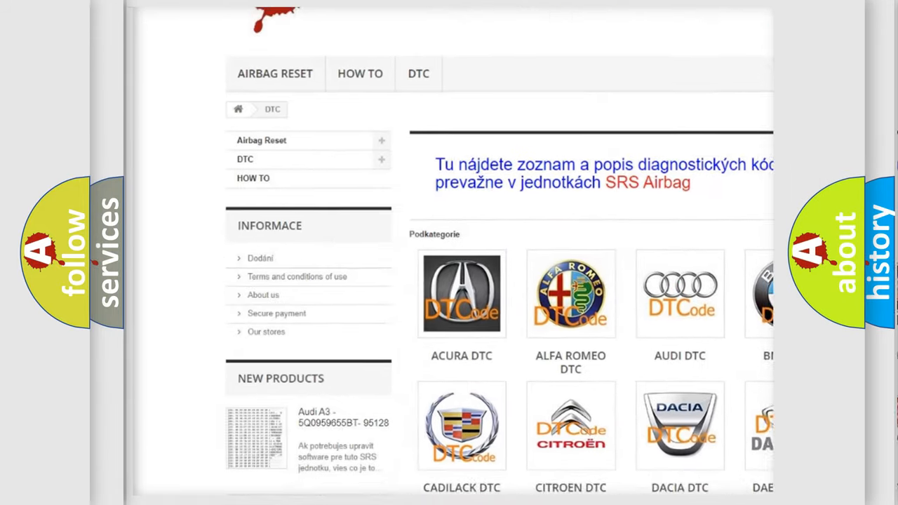
scroll(down, 3)
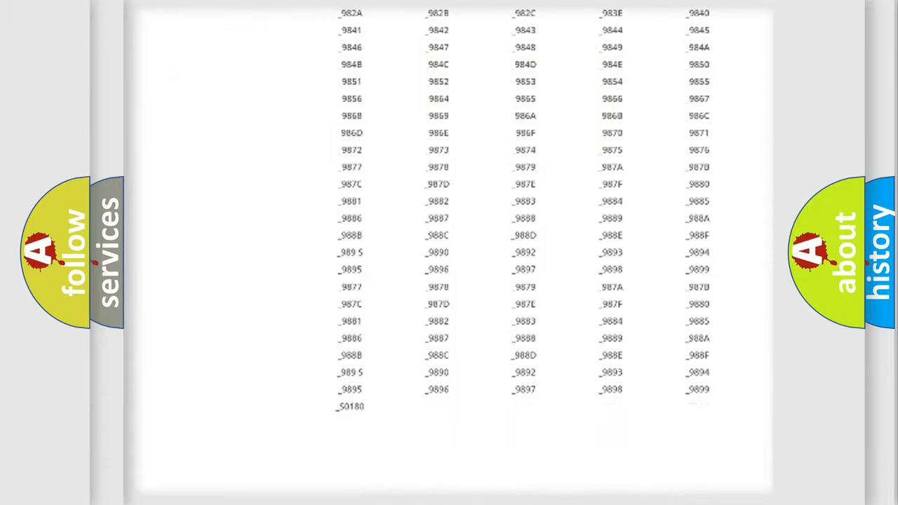
scroll(up, 3)
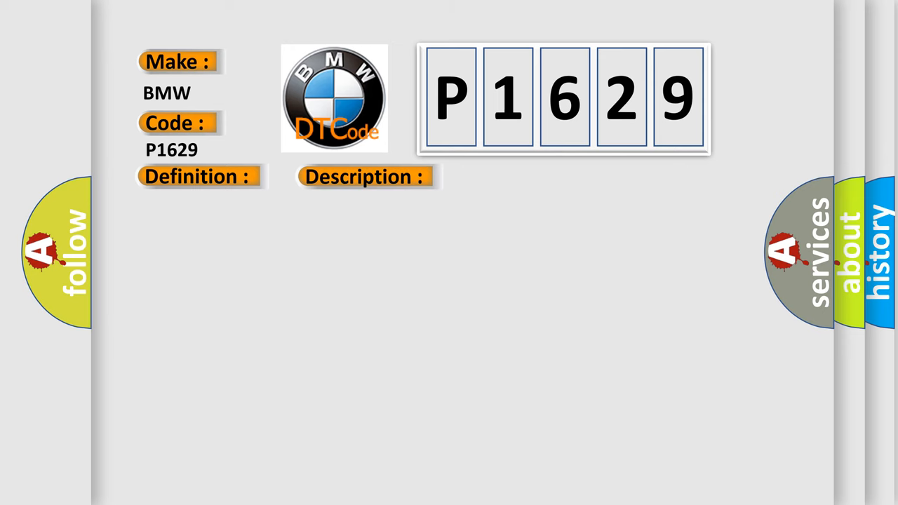
click(365, 177)
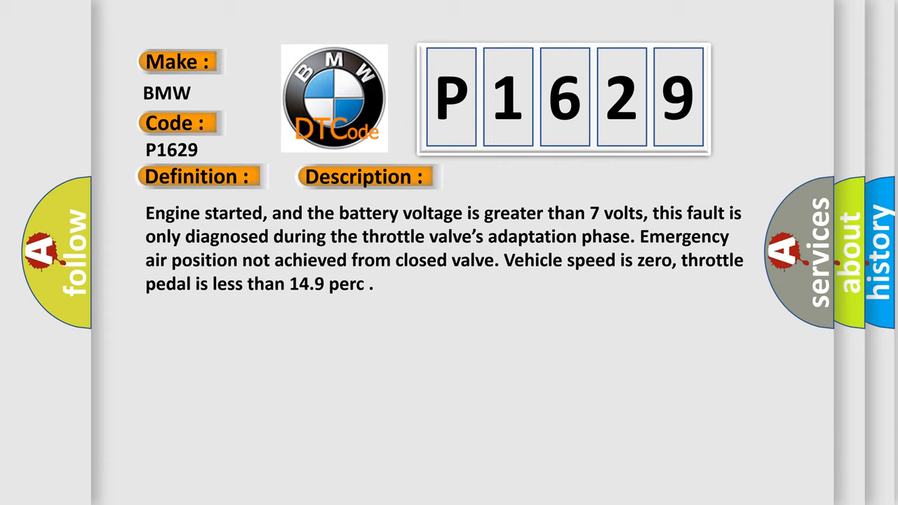
click(516, 176)
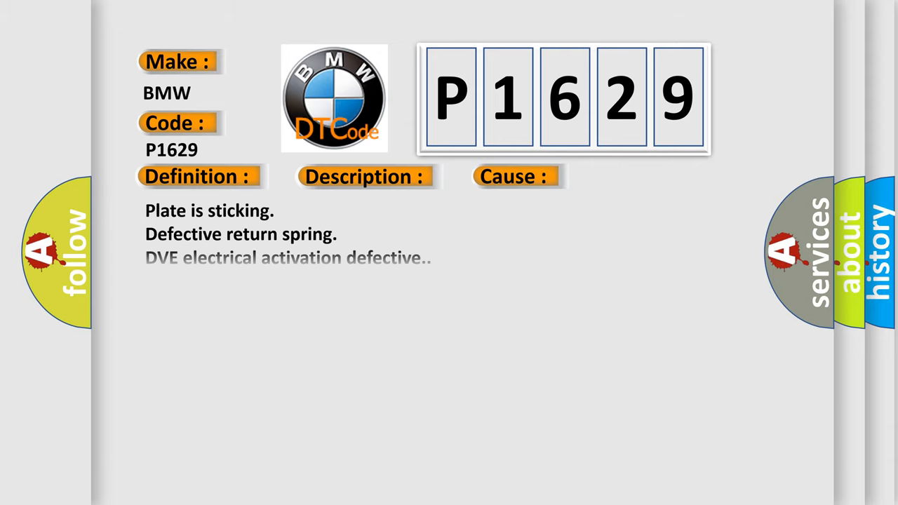